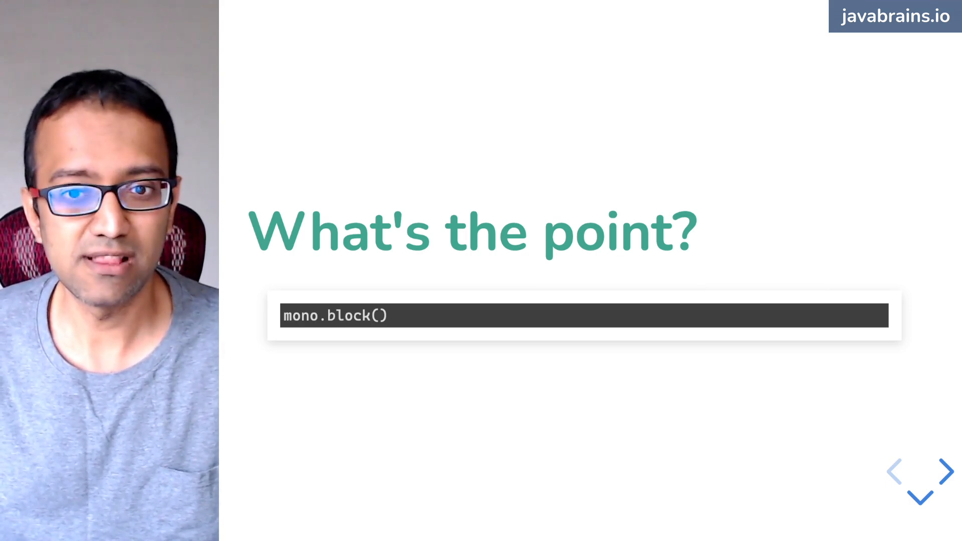
# - Advance from the 'What's the point?' slide to the 'Web apps' title slide
pyautogui.click(945, 472)
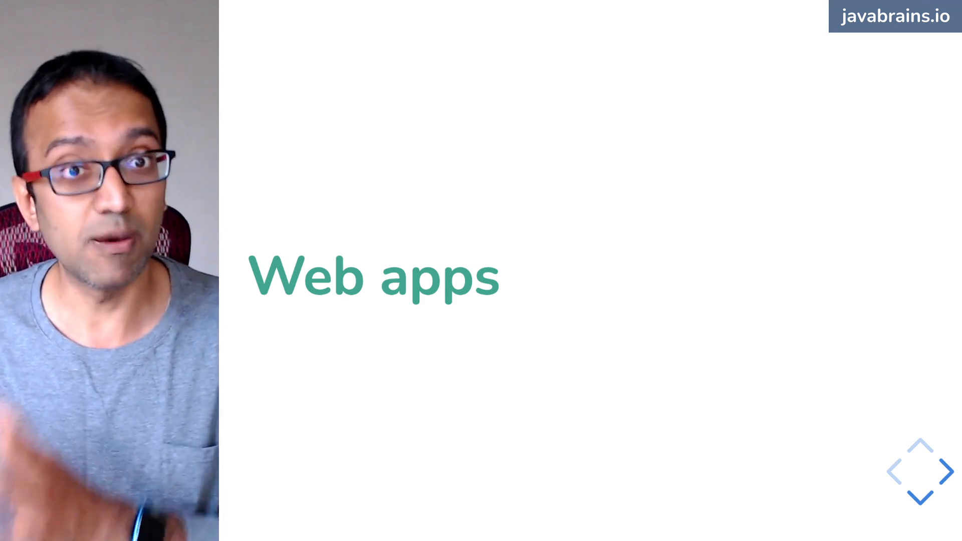
# - Advance to the 'Spring Reactive Controller' slide showing getUserDetails returning Mono<User>
pyautogui.click(940, 472)
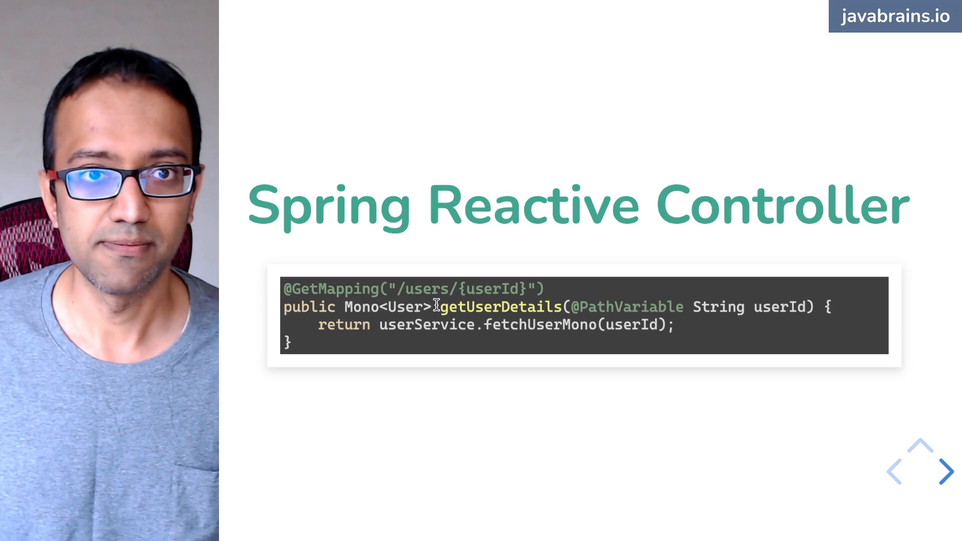
pyautogui.moveTo(250, 433)
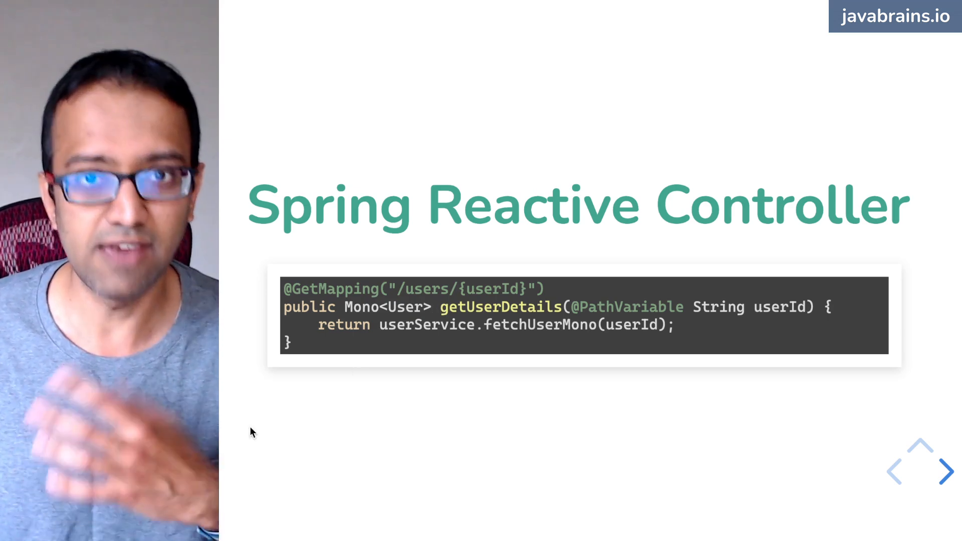